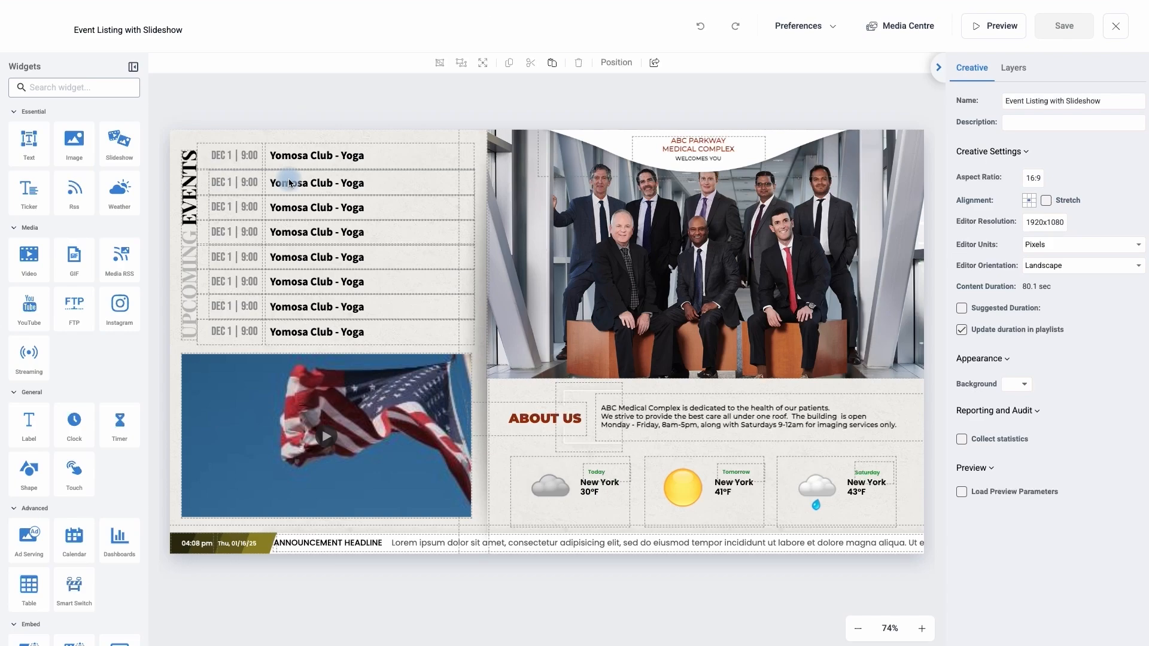
mouse_move(1050, 52)
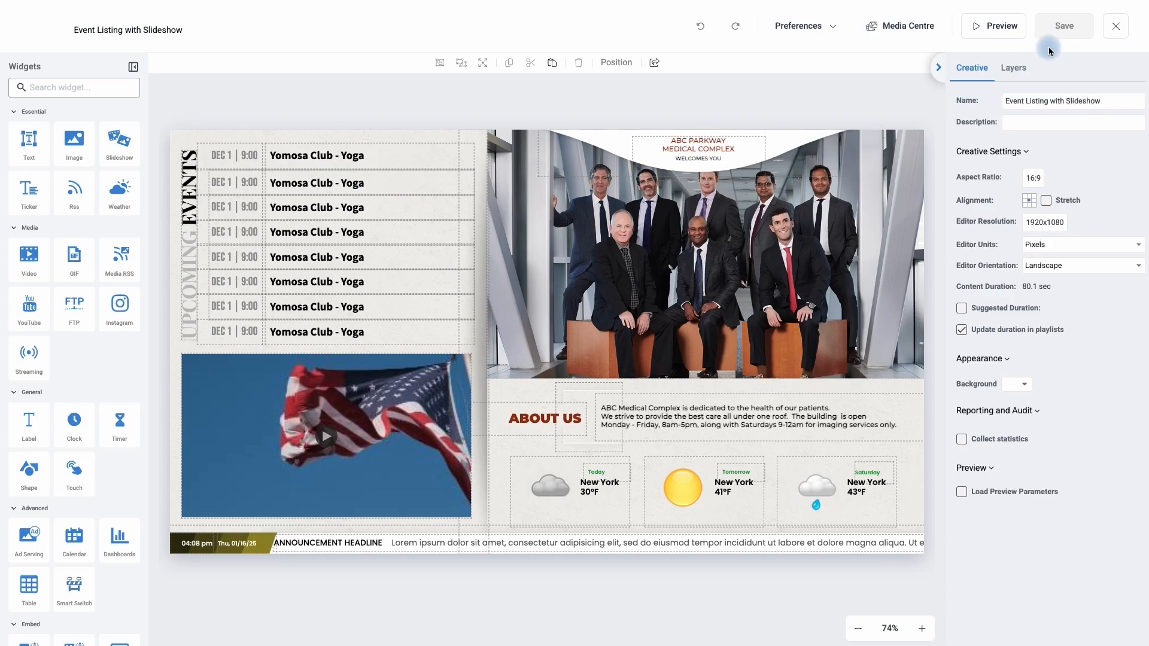
mouse_move(823, 129)
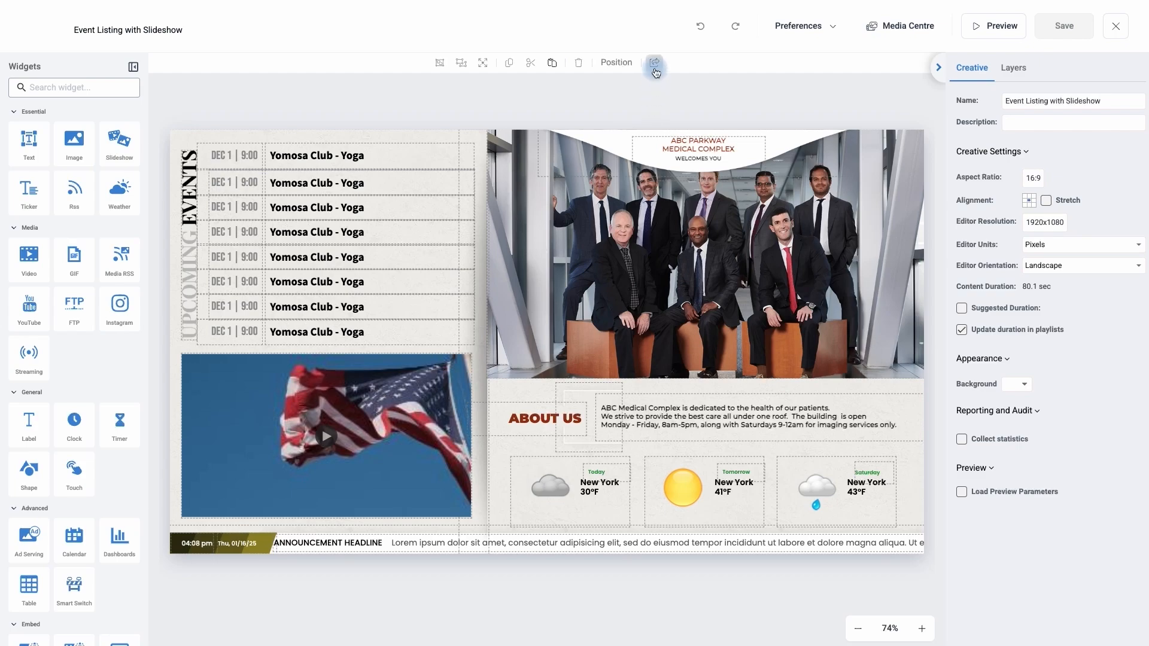
mouse_move(655, 62)
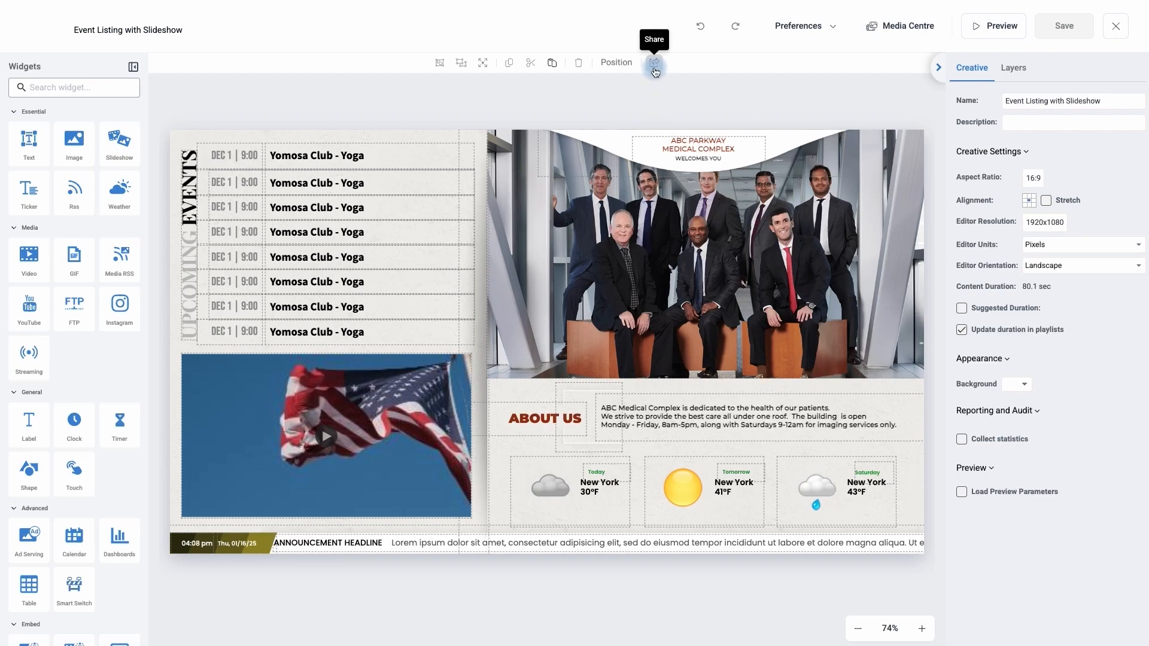
Share the creative with a new account, searching for and adding TrainingVideo.
left_click(653, 62)
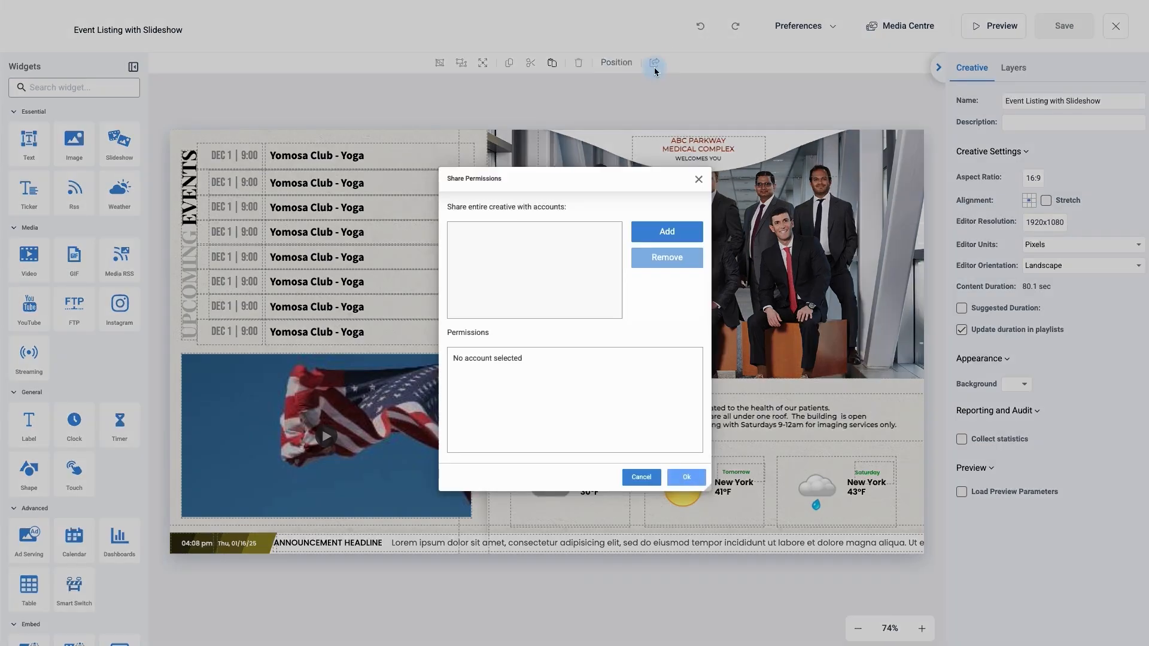
mouse_move(625, 175)
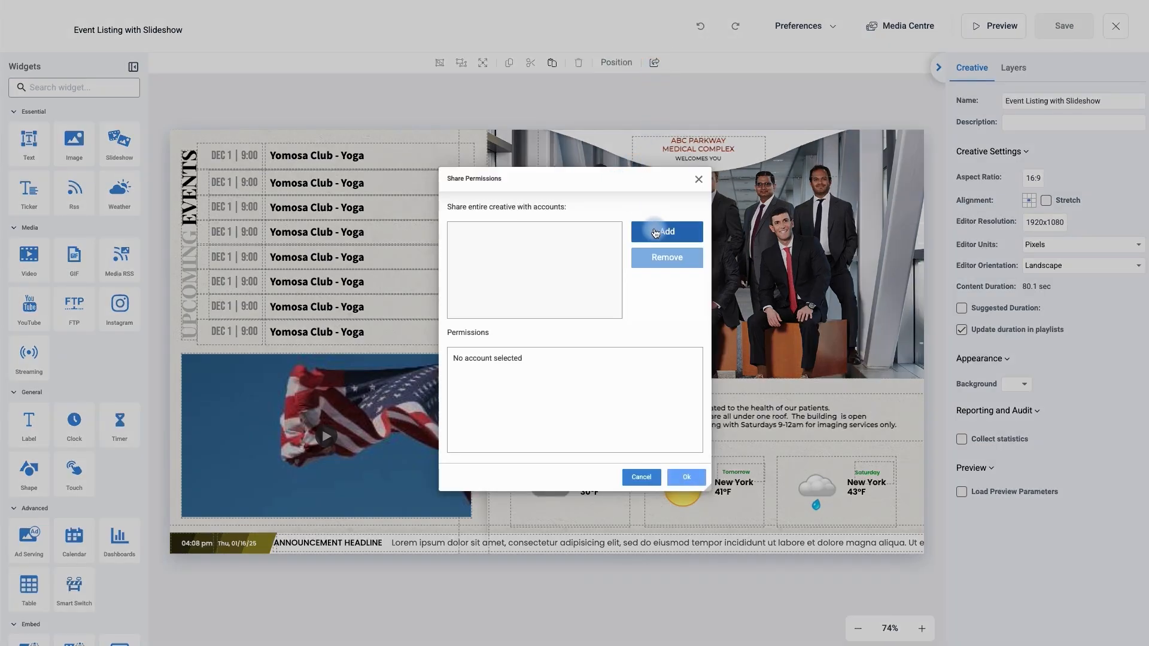
left_click(665, 231)
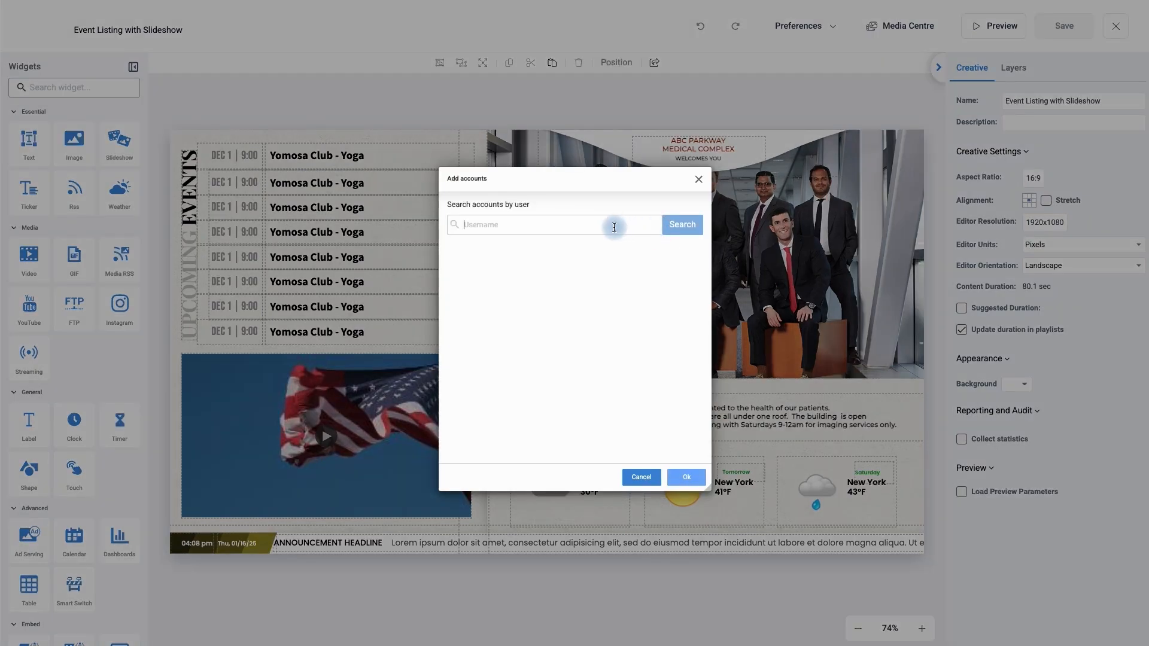
type("TrainingVideo")
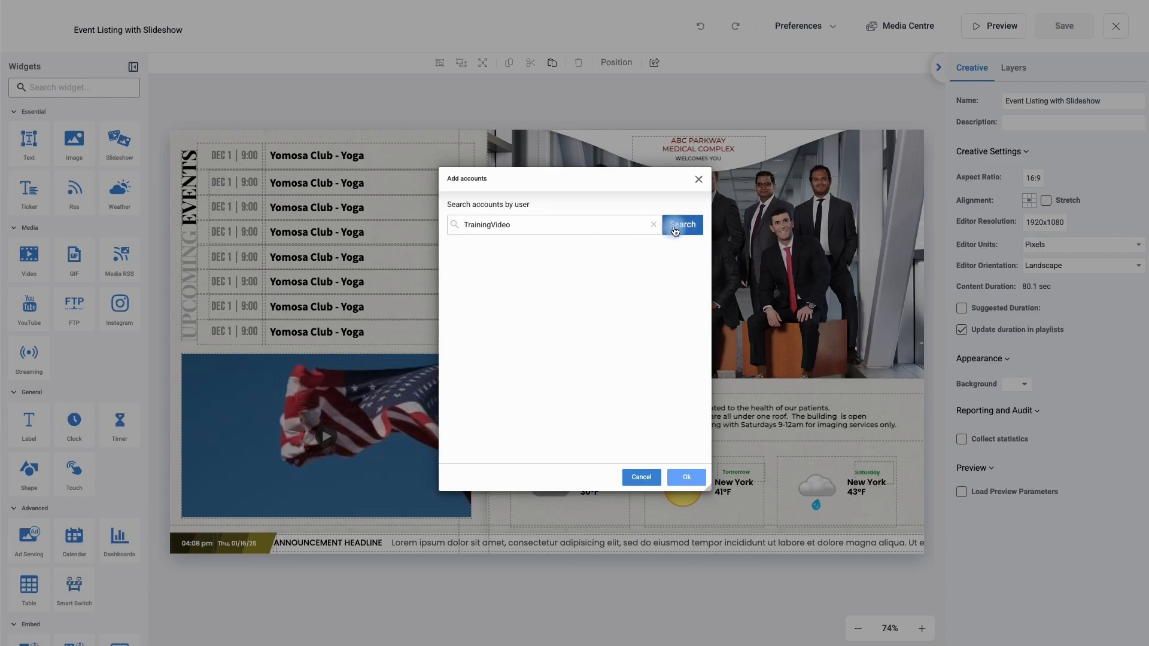
left_click(681, 223)
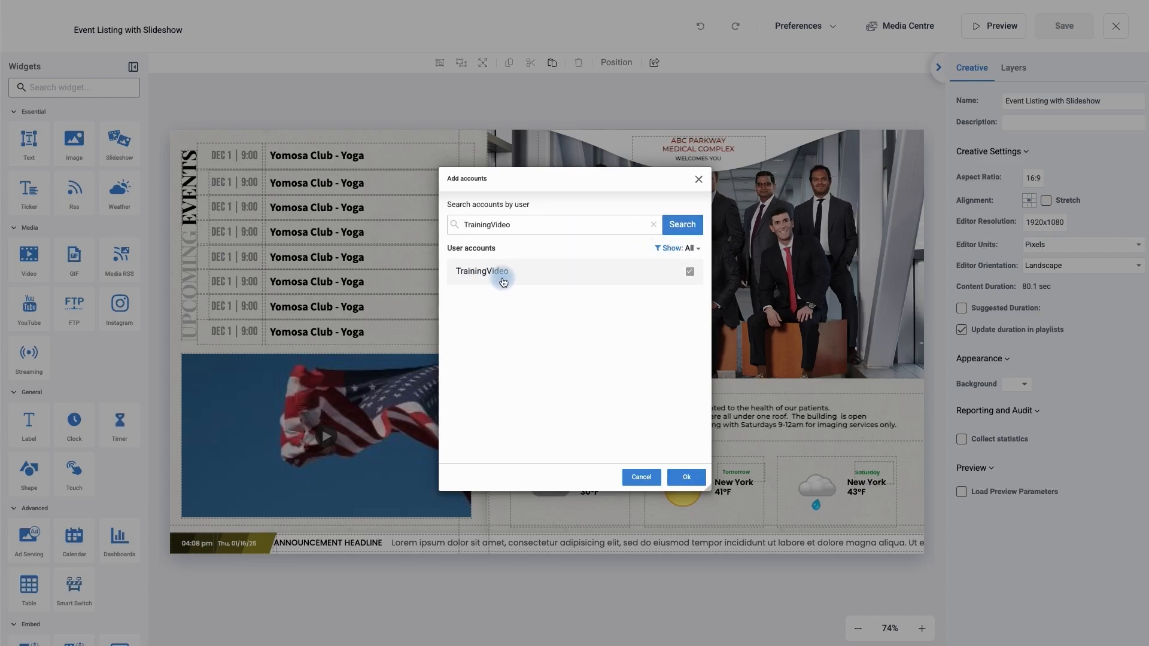
left_click(687, 272)
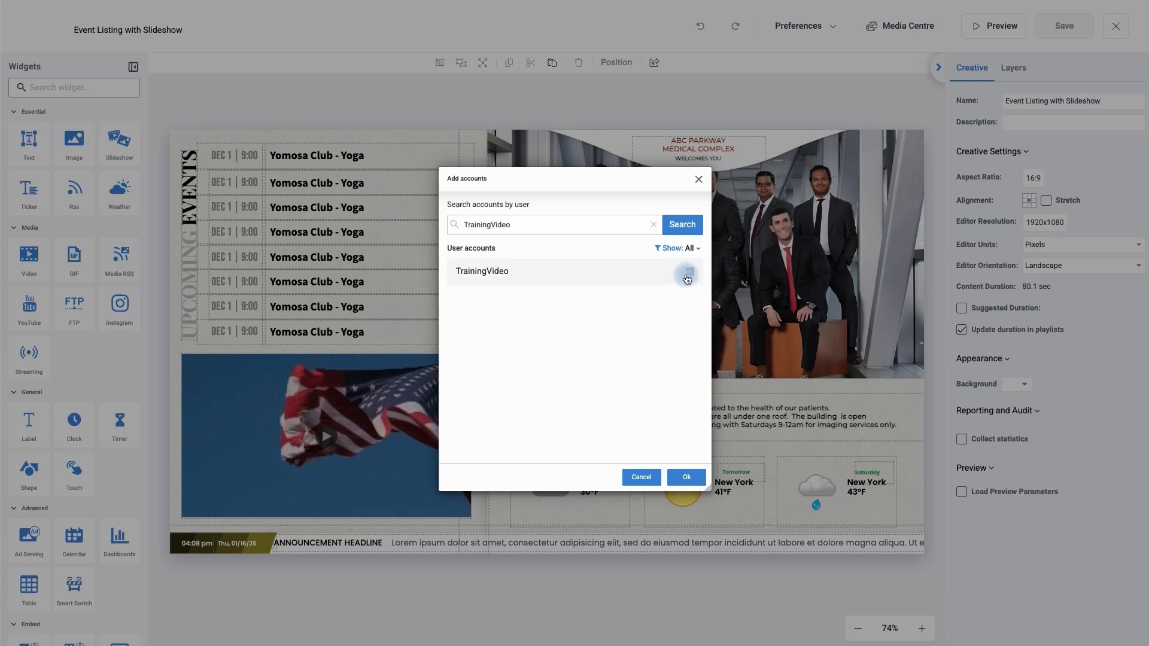
left_click(688, 272)
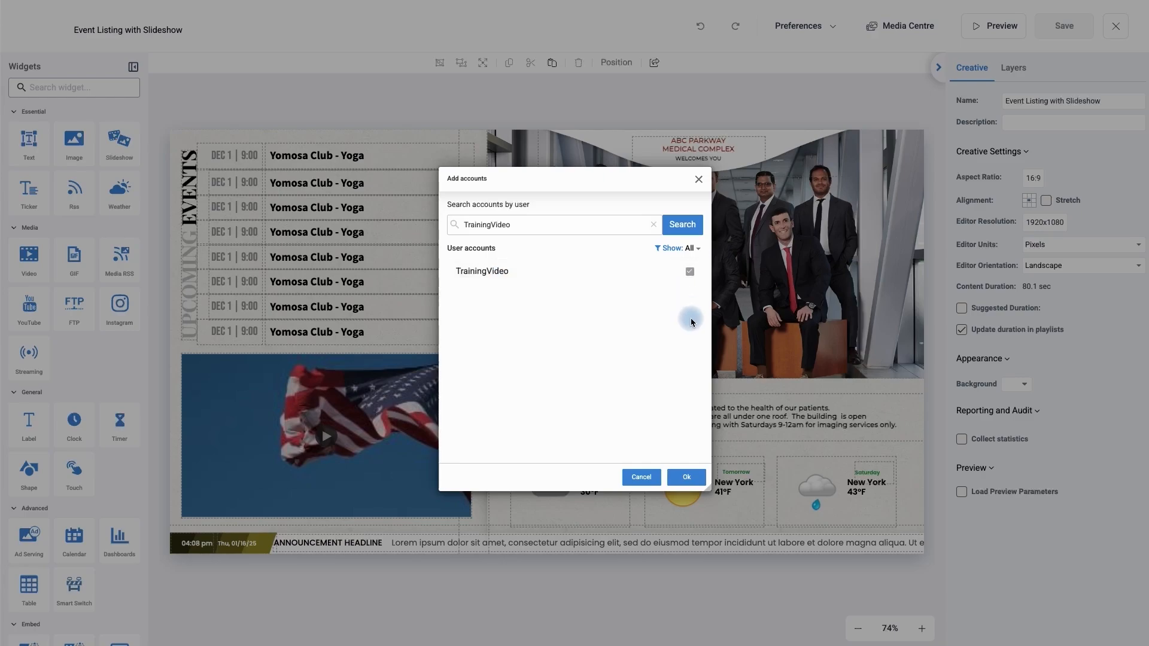
left_click(685, 478)
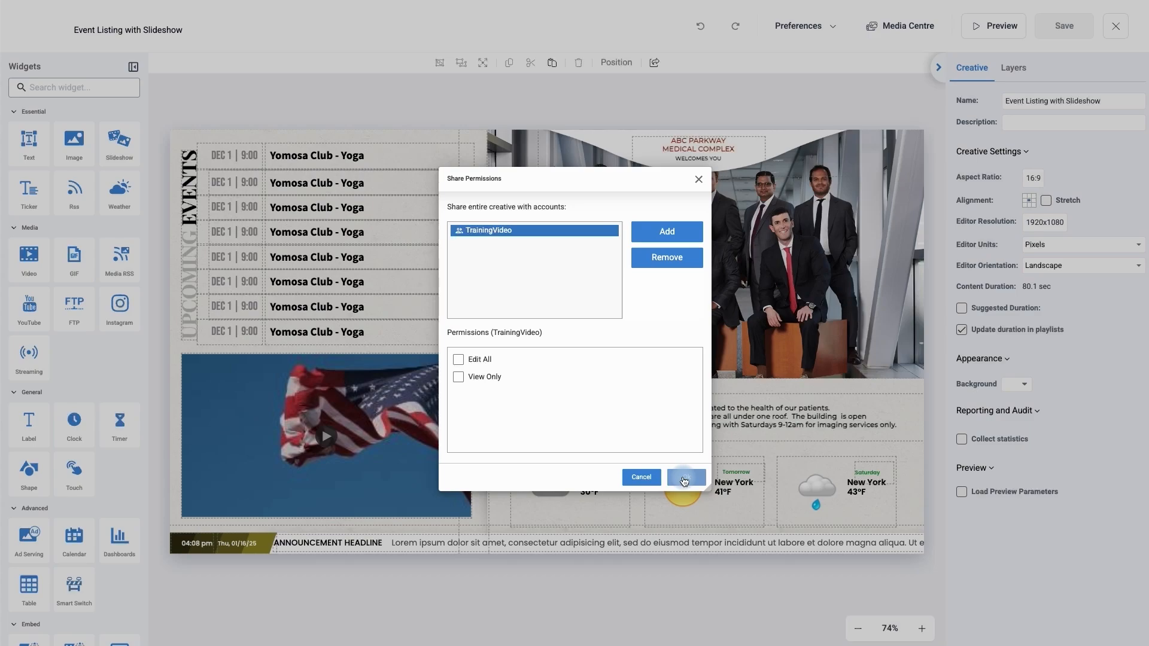
mouse_move(583, 446)
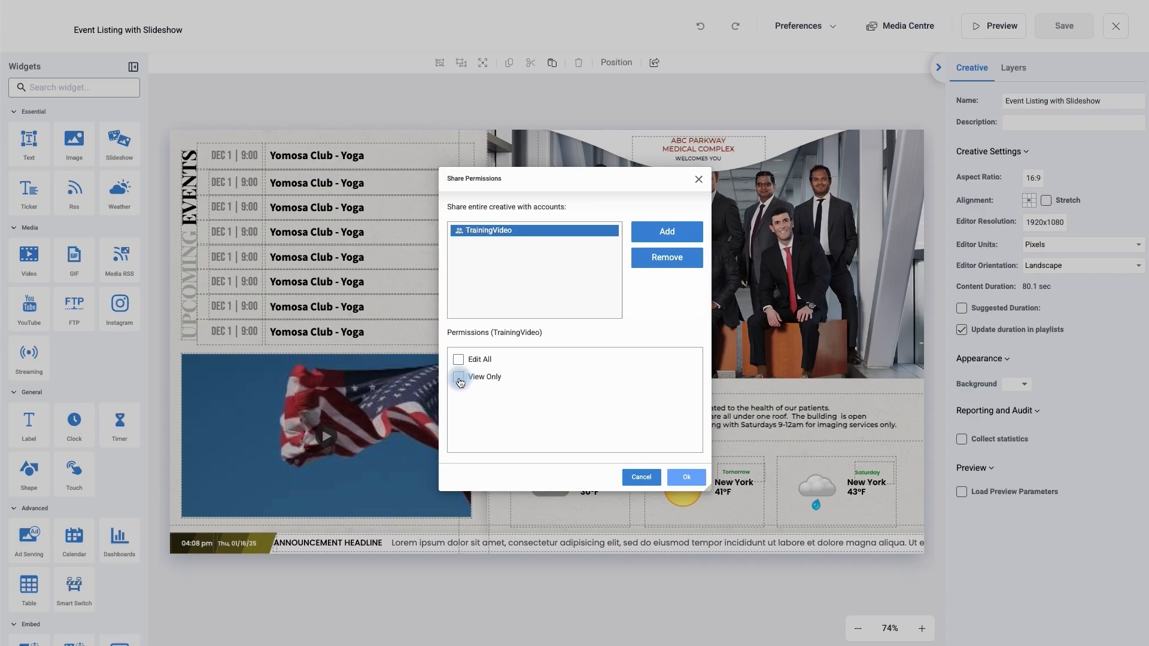
Set TrainingVideo's permission to Edit All rather than View Only and confirm sharing.
left_click(458, 377)
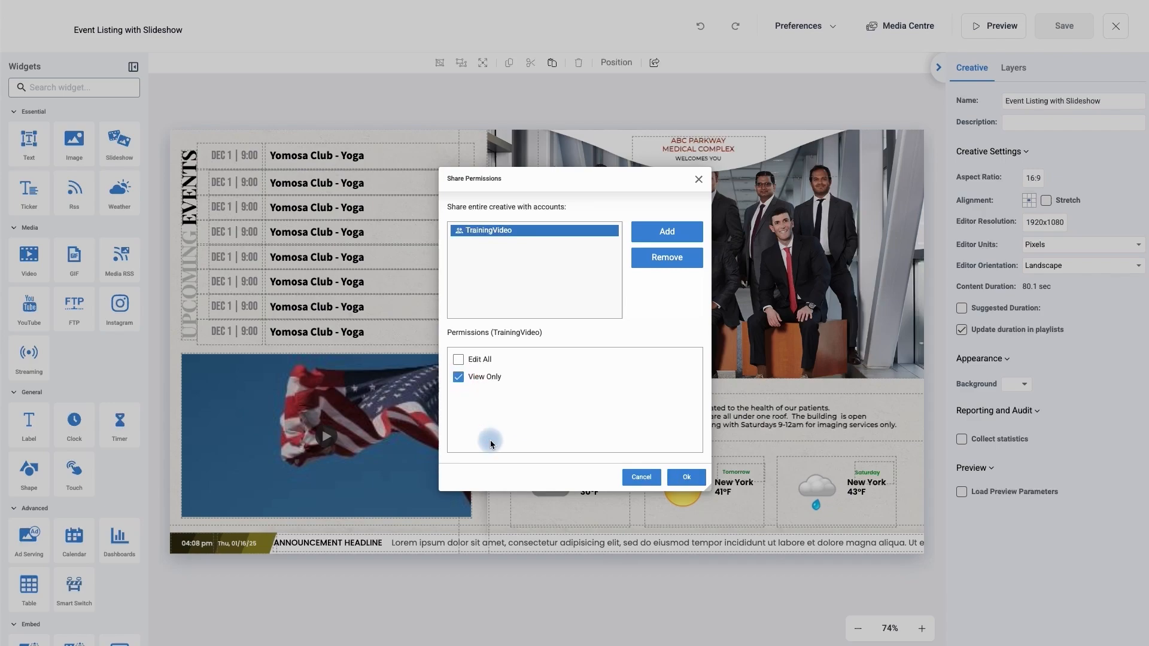
mouse_move(494, 425)
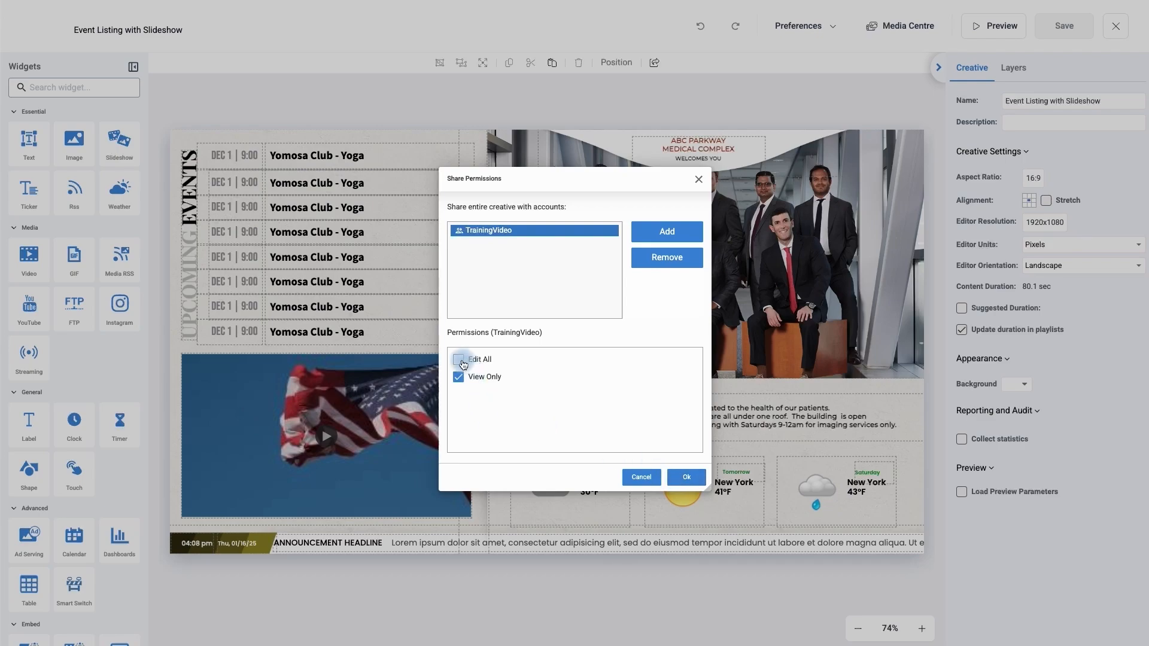
left_click(458, 360)
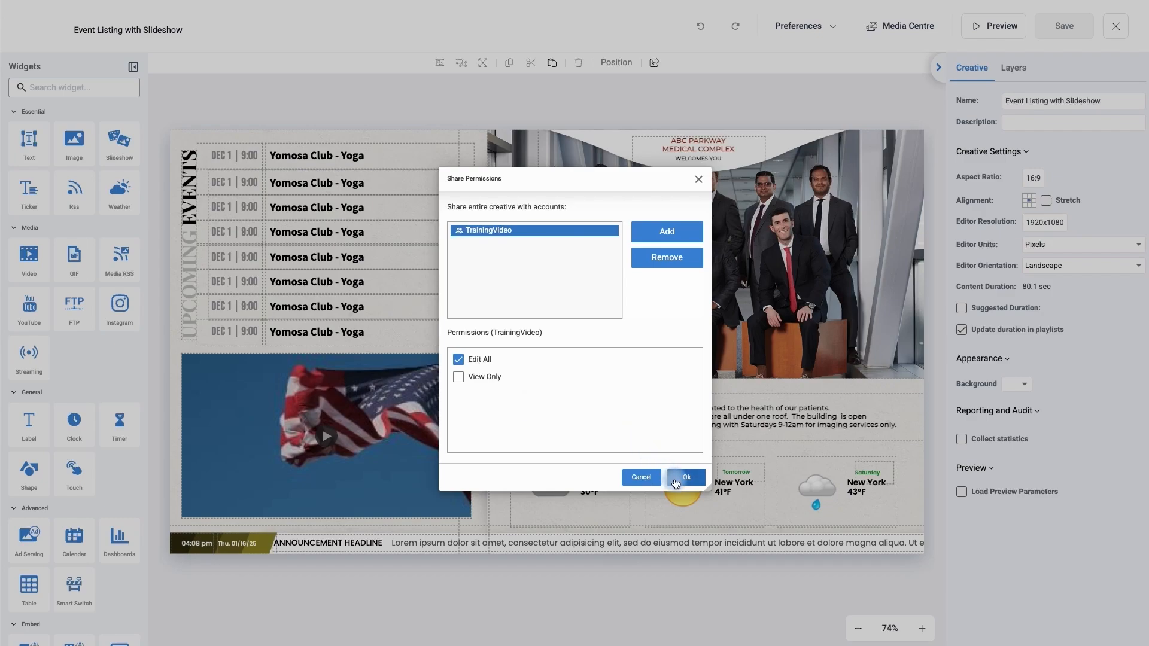
left_click(685, 477)
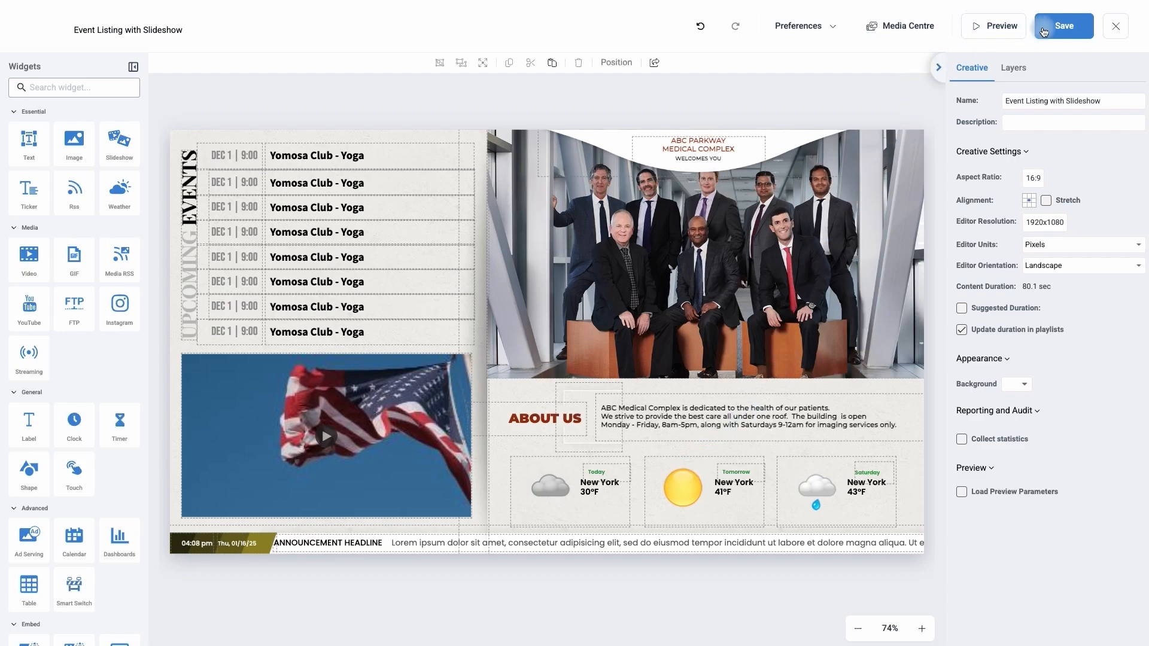
Save and close the creative editor, then show the playlists list with Demo Playlist.
left_click(1115, 25)
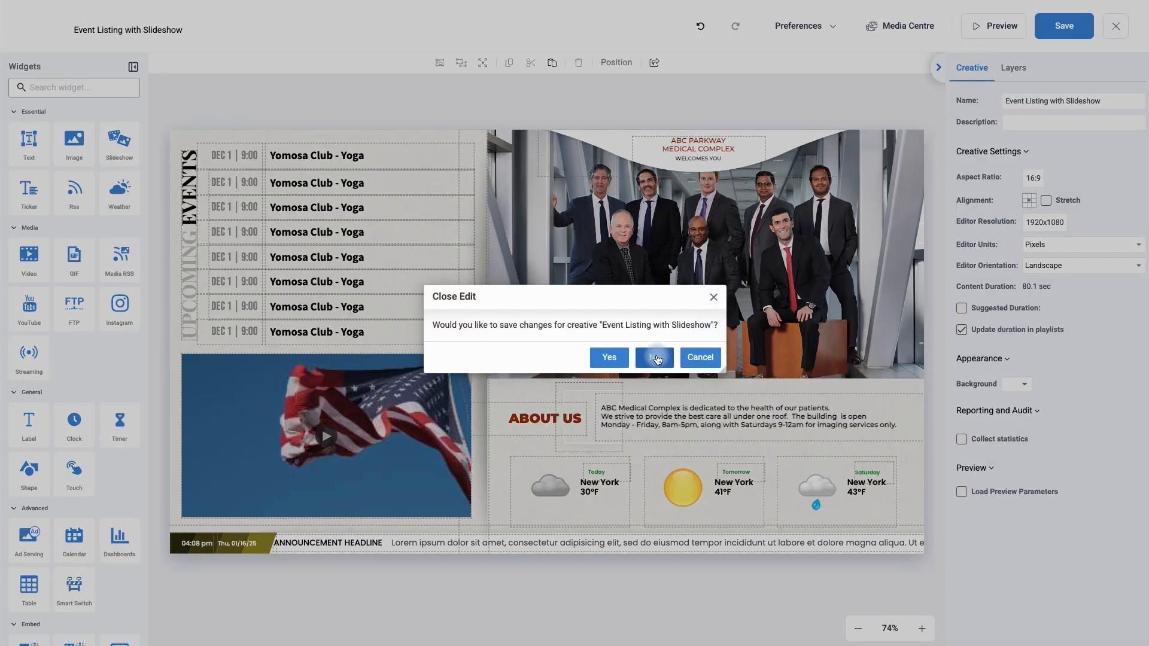
left_click(654, 358)
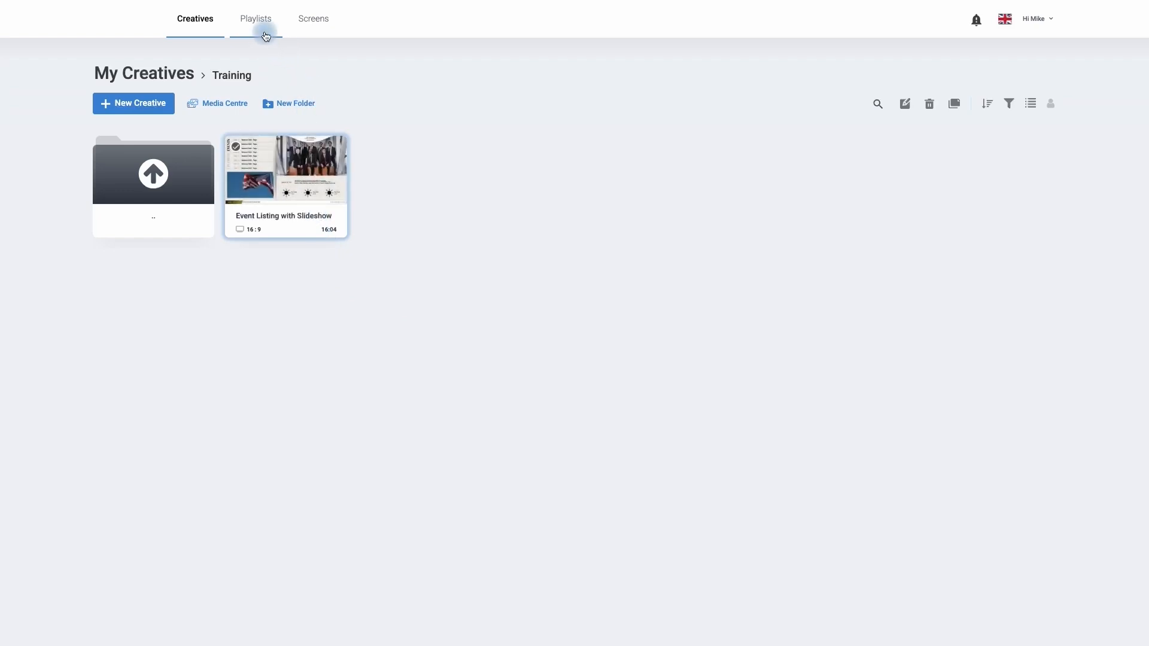
left_click(255, 18)
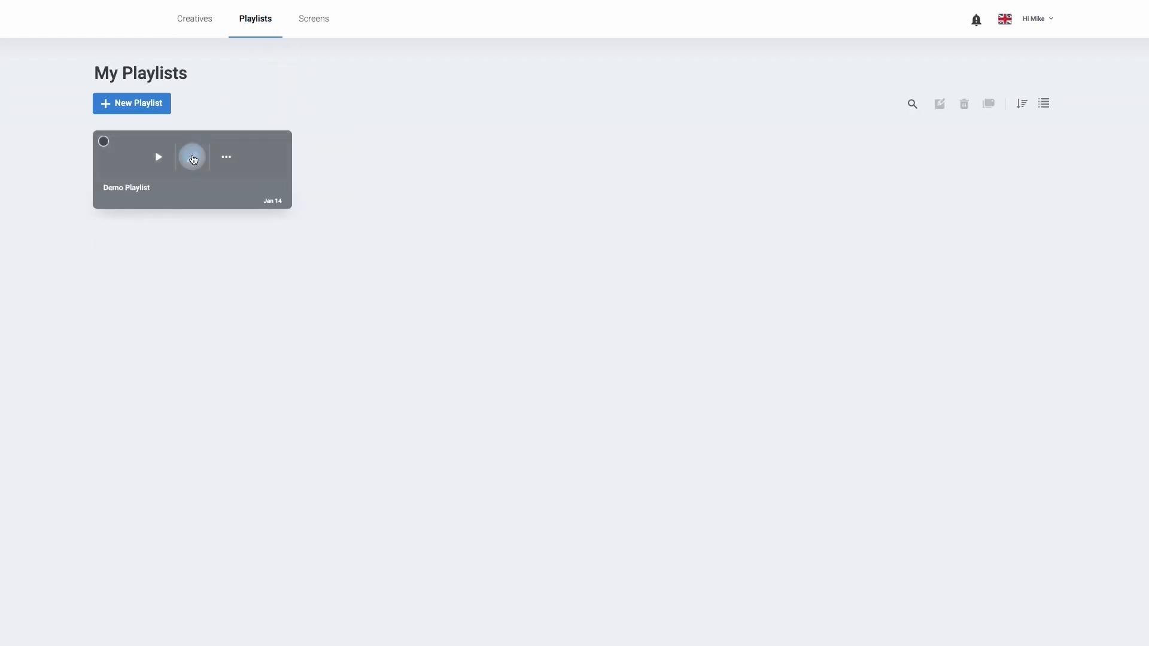
Update Demo Playlist with its three creatives and reopen it in the editor.
left_click(192, 170)
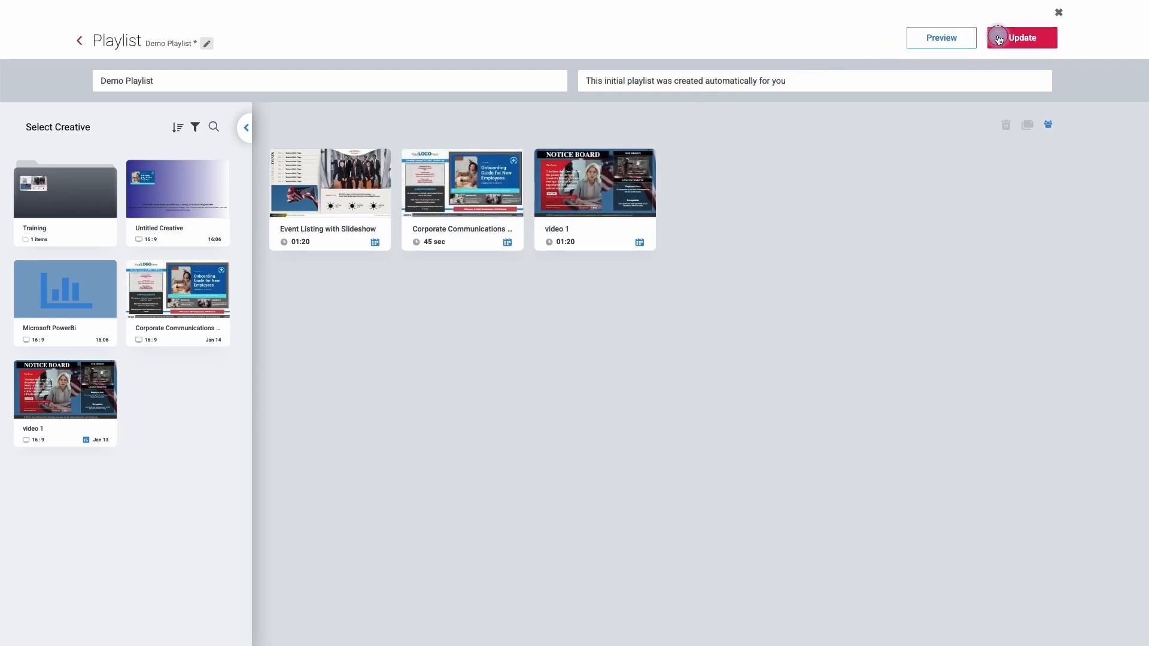
left_click(1021, 37)
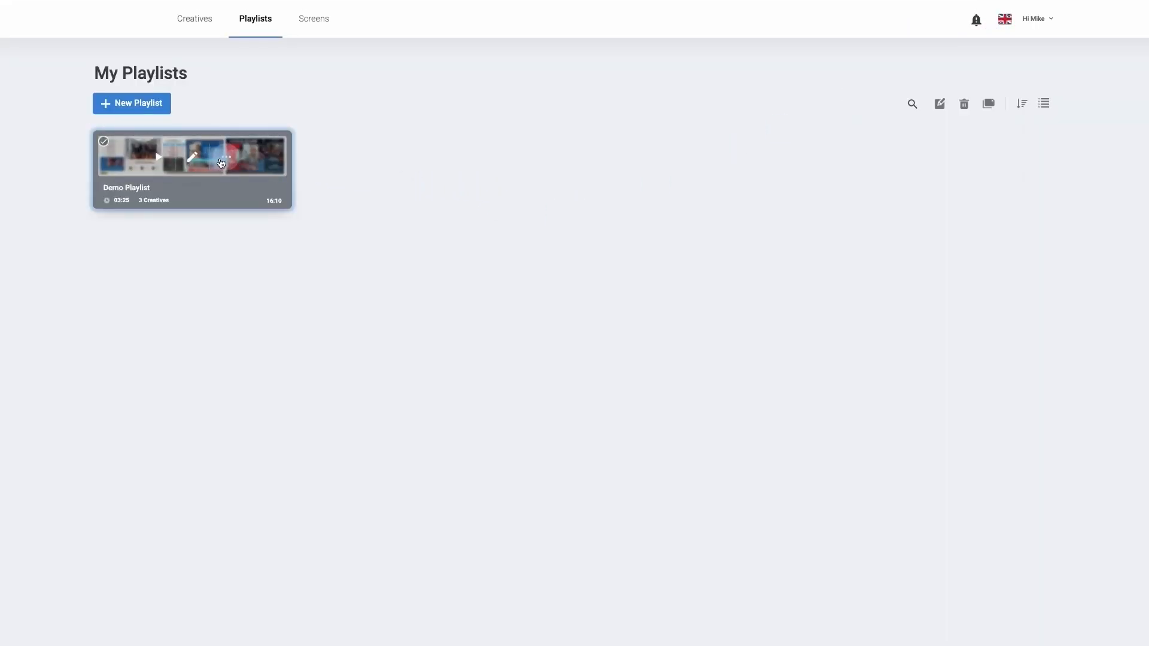
right_click(220, 162)
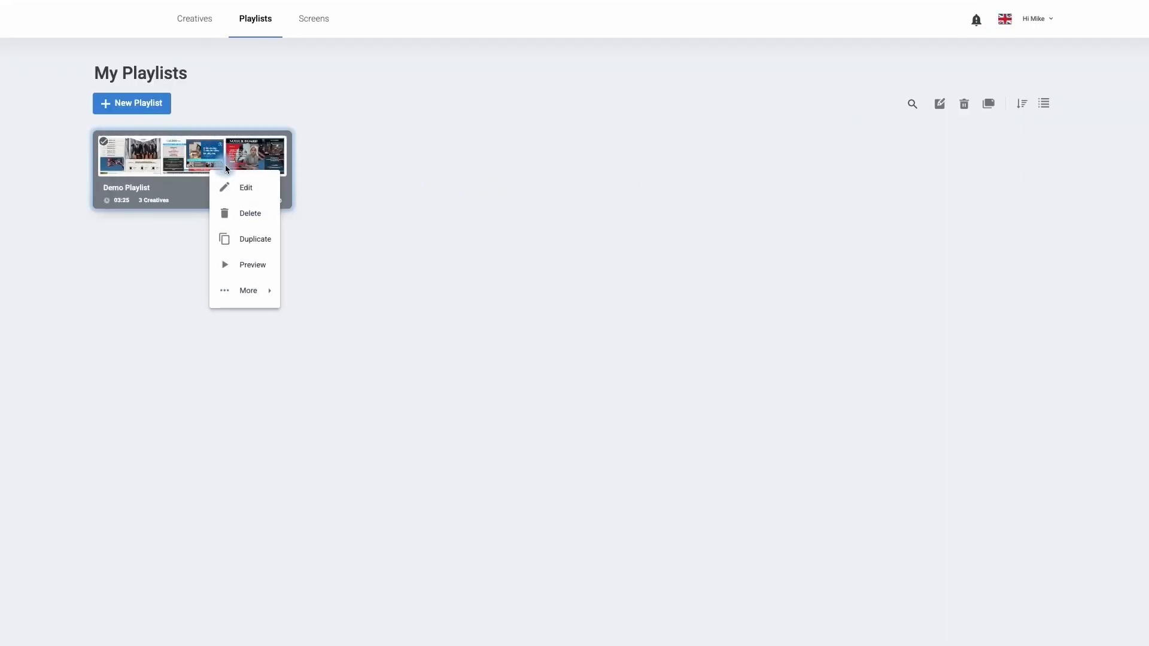
left_click(246, 188)
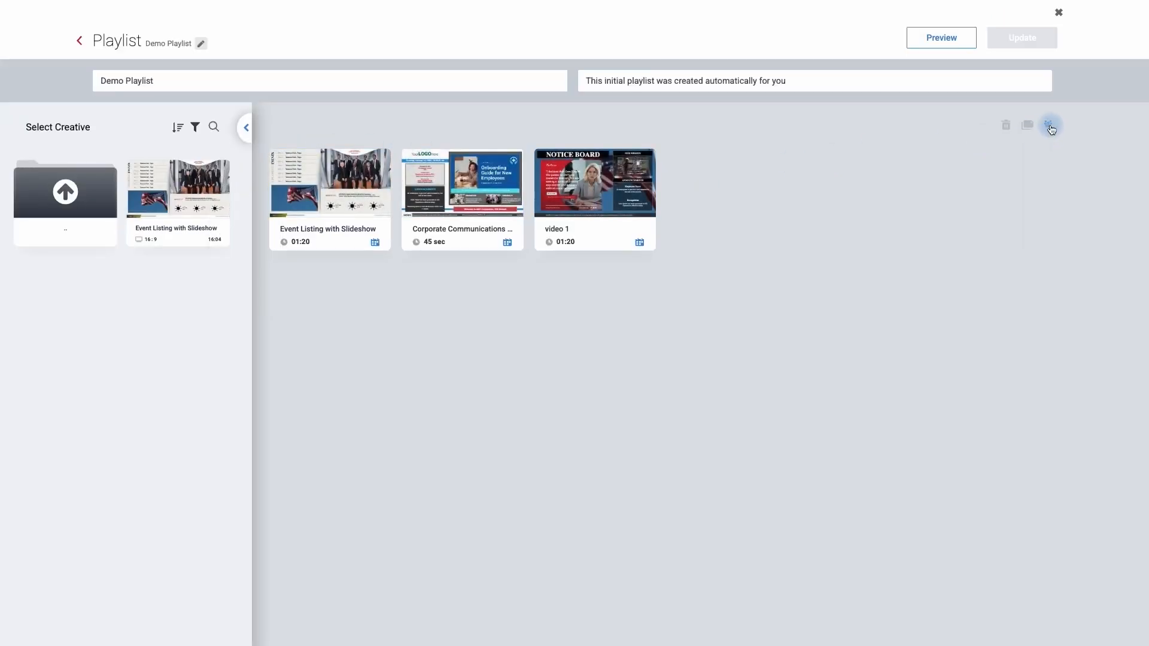
mouse_move(1050, 125)
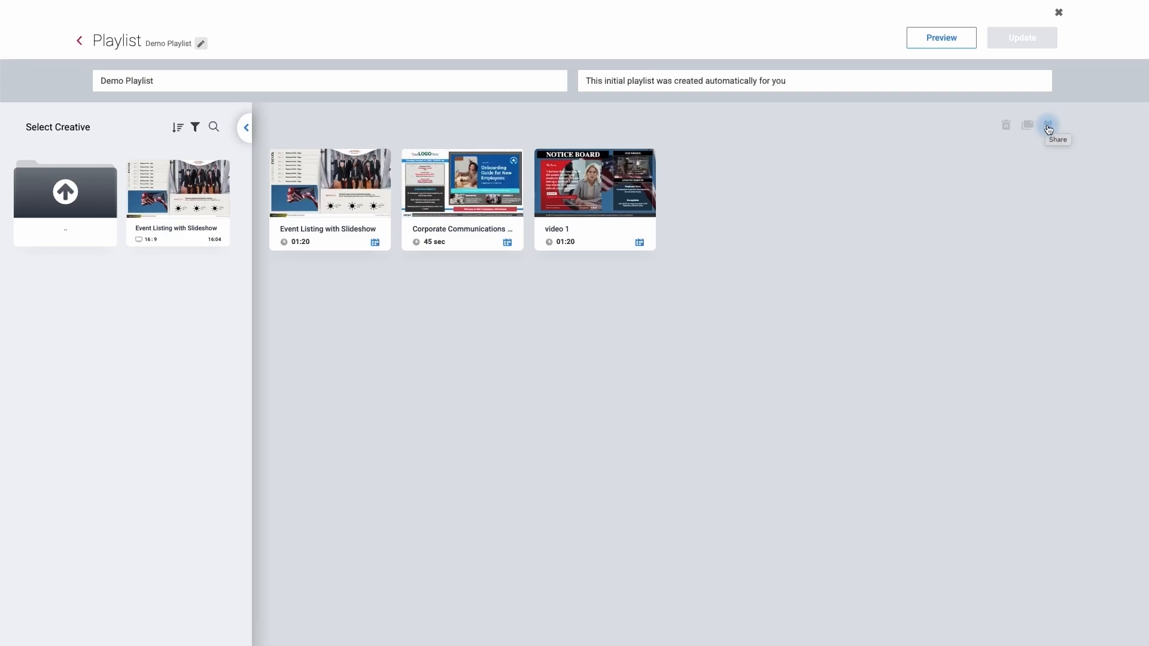
Add the TrainingVideo account to Demo Playlist's share permissions and apply them.
left_click(1048, 124)
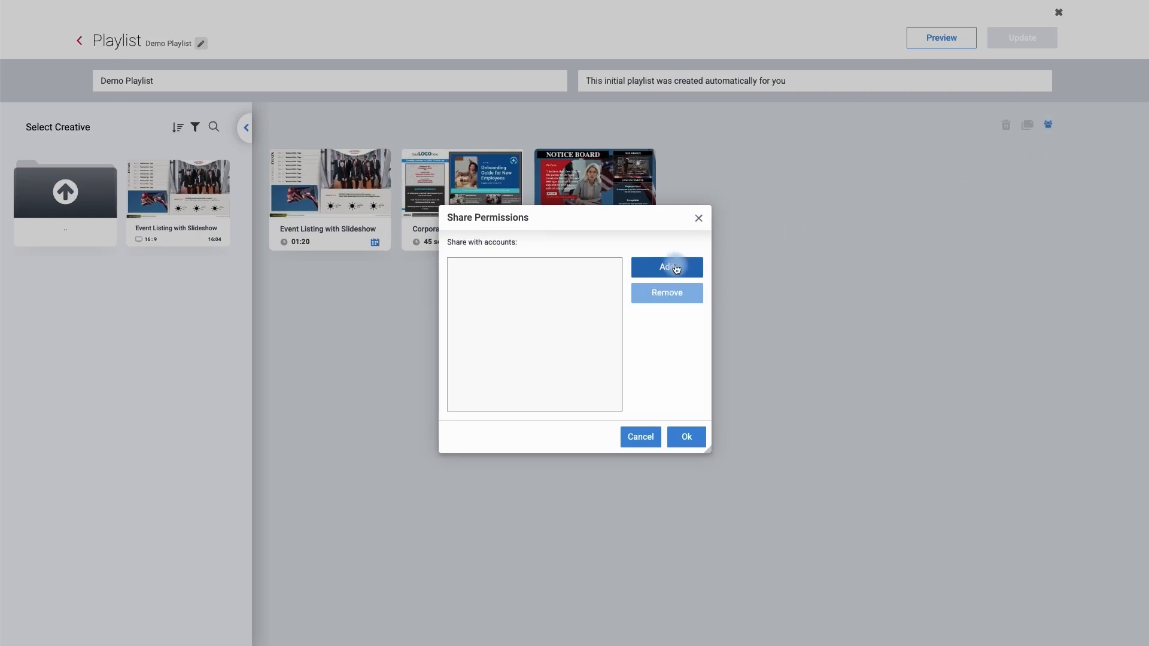
left_click(666, 267)
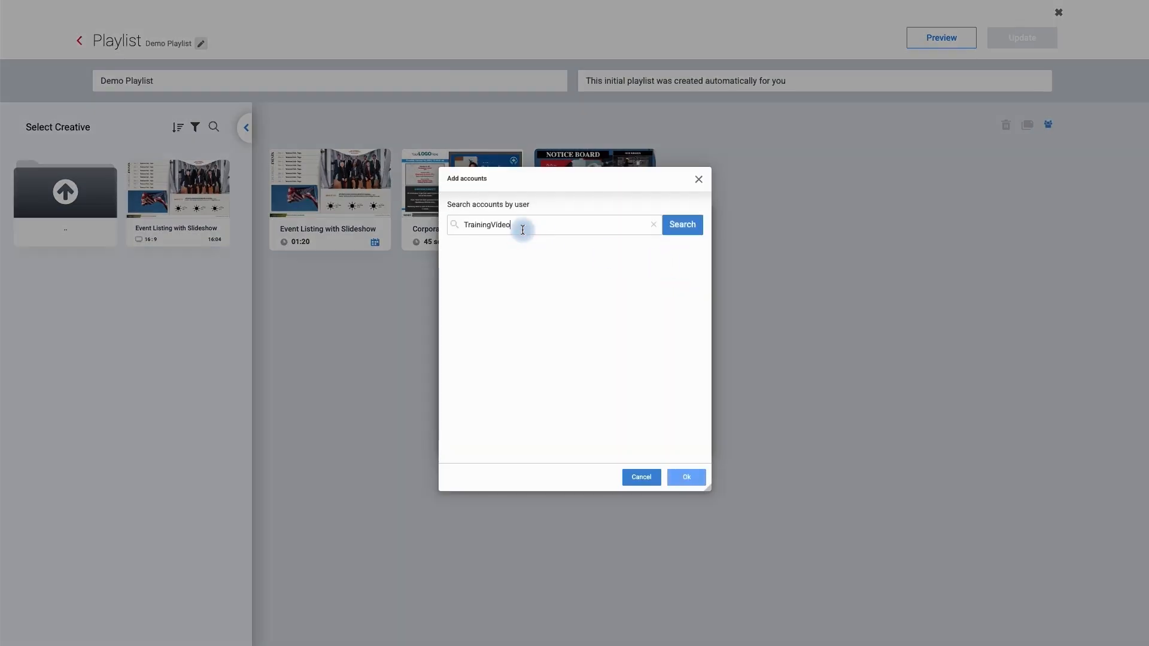
left_click(682, 224)
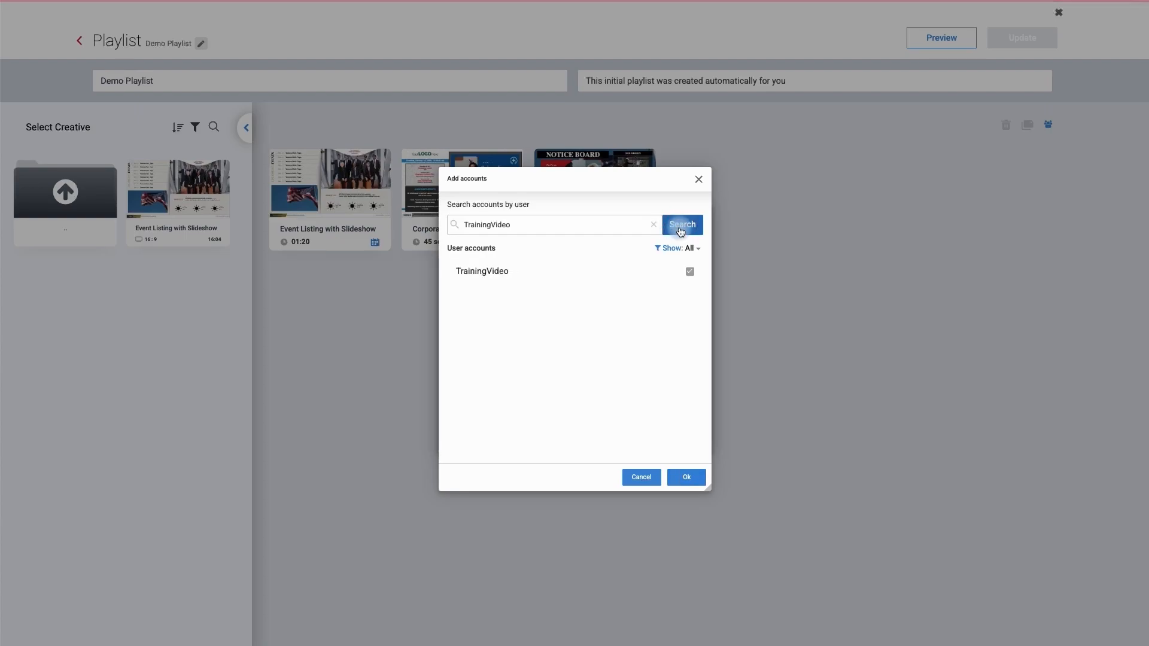
left_click(690, 272)
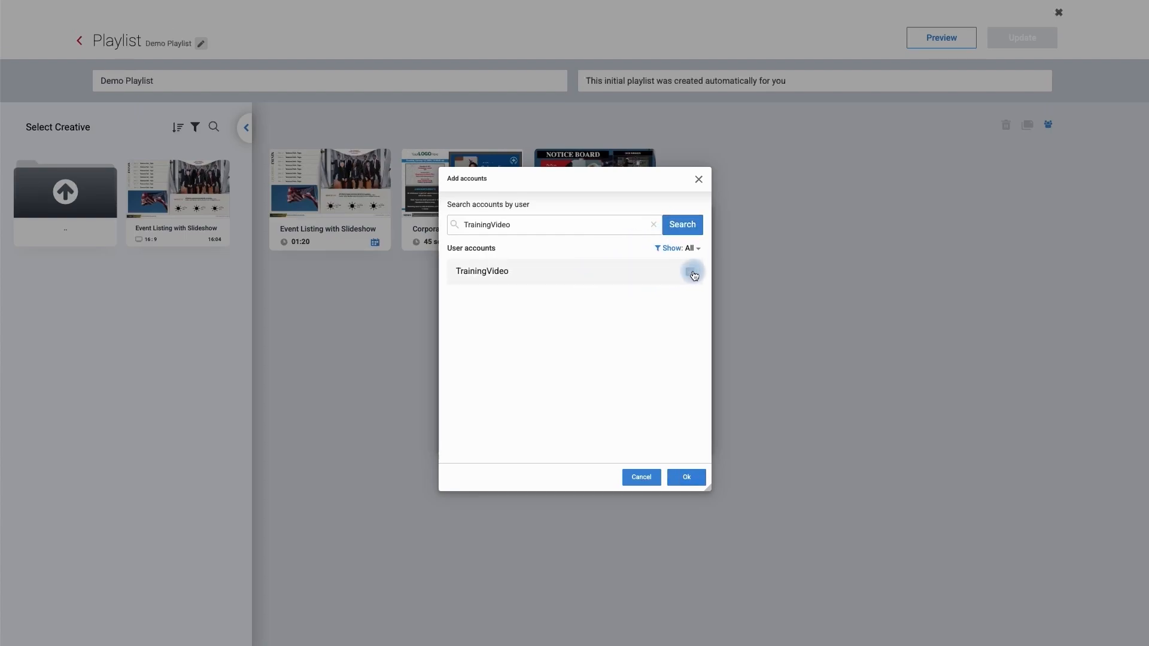
left_click(688, 272)
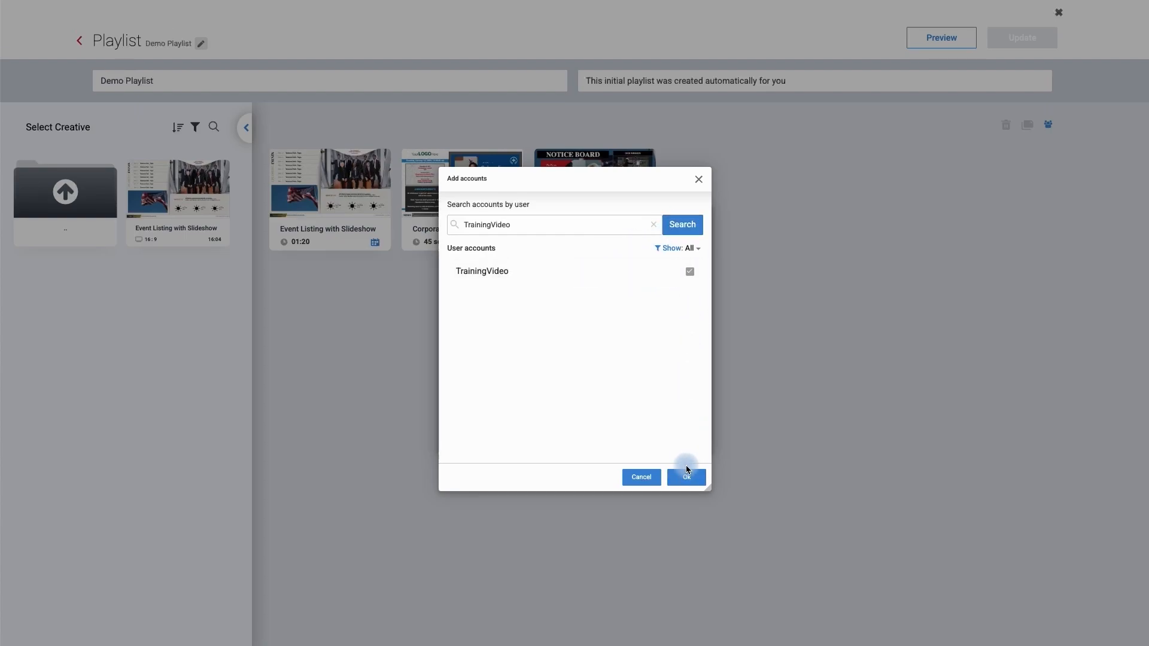
left_click(686, 477)
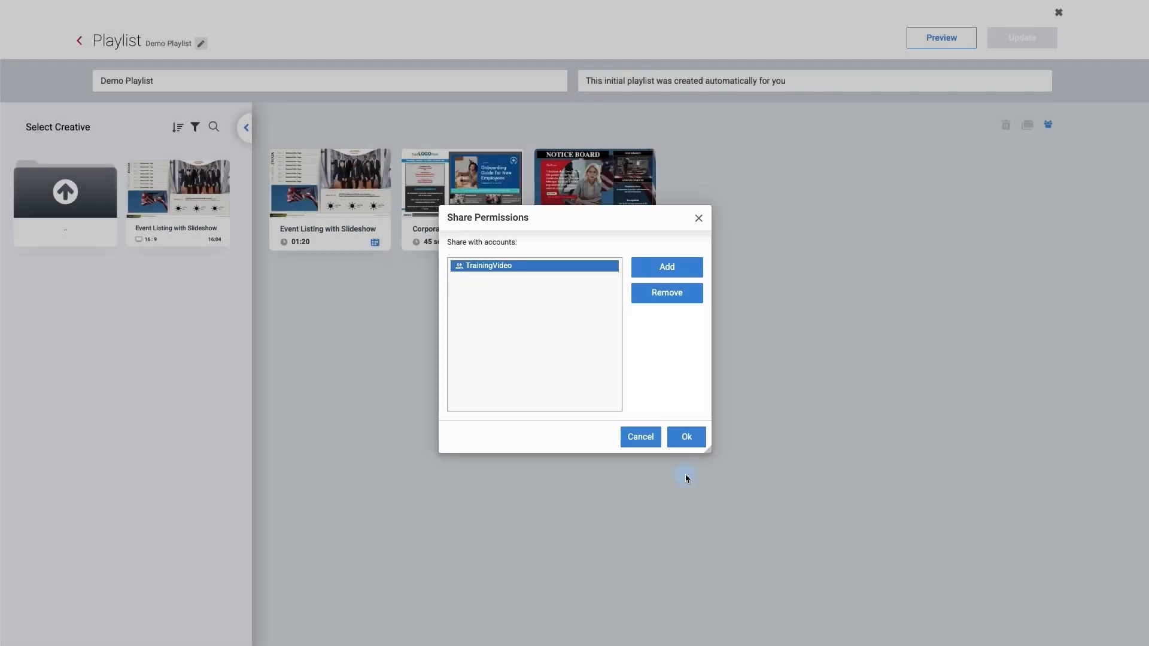
left_click(685, 437)
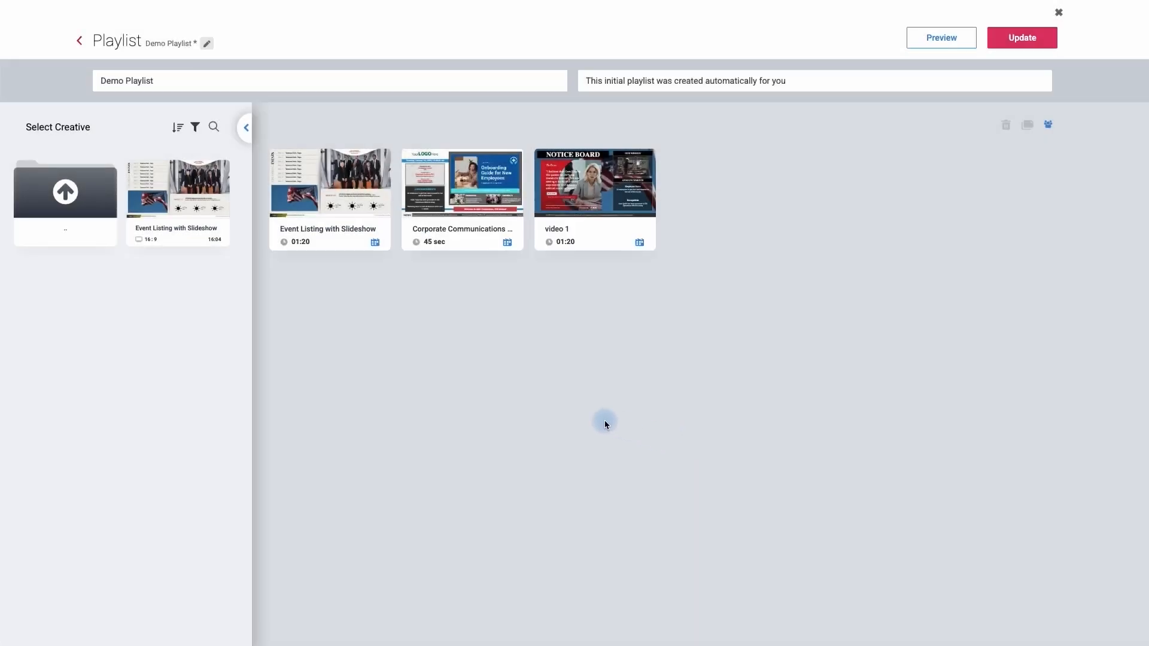
mouse_move(536, 409)
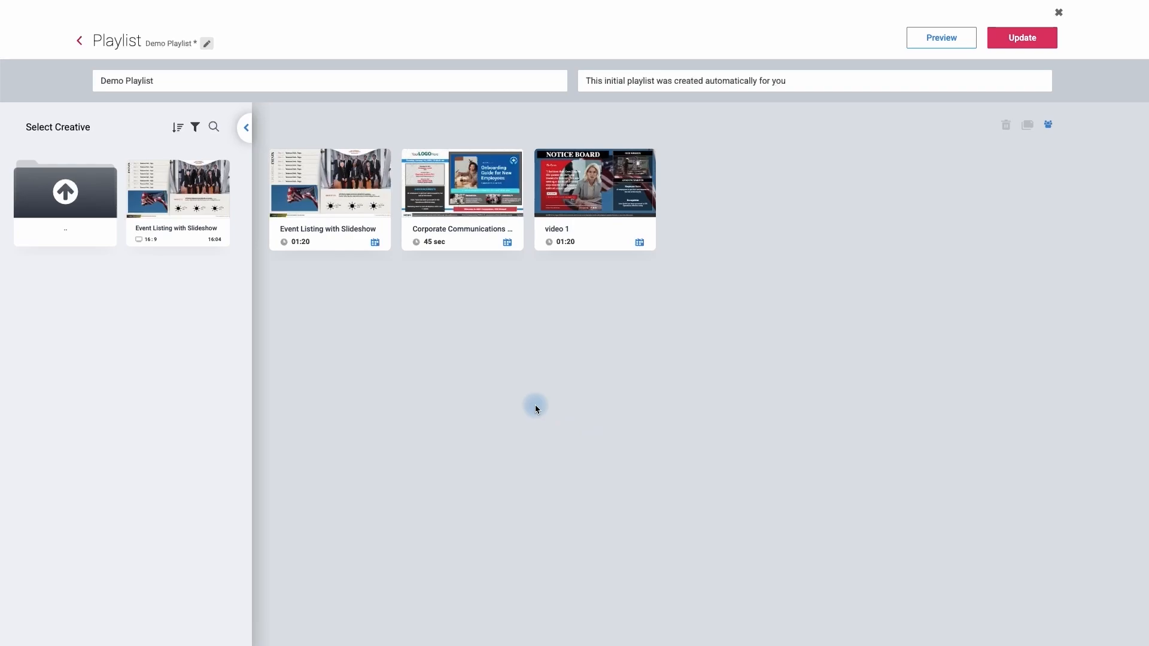